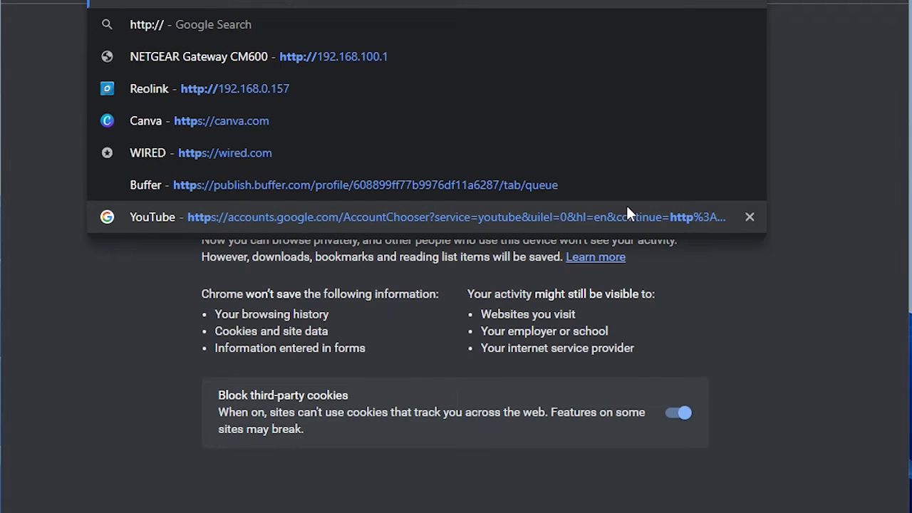
type("http://192.168.0")
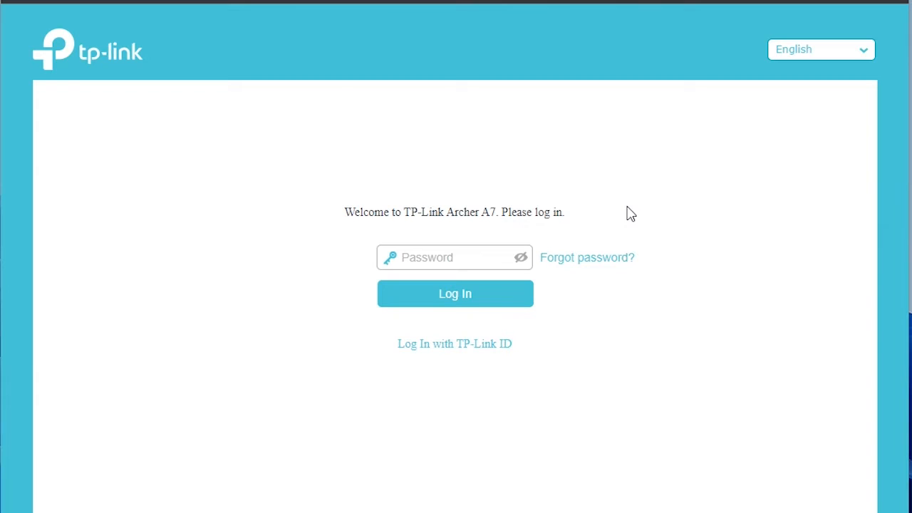
Step: Submit the admin password to reach the Basic network map overview
left_click(455, 293)
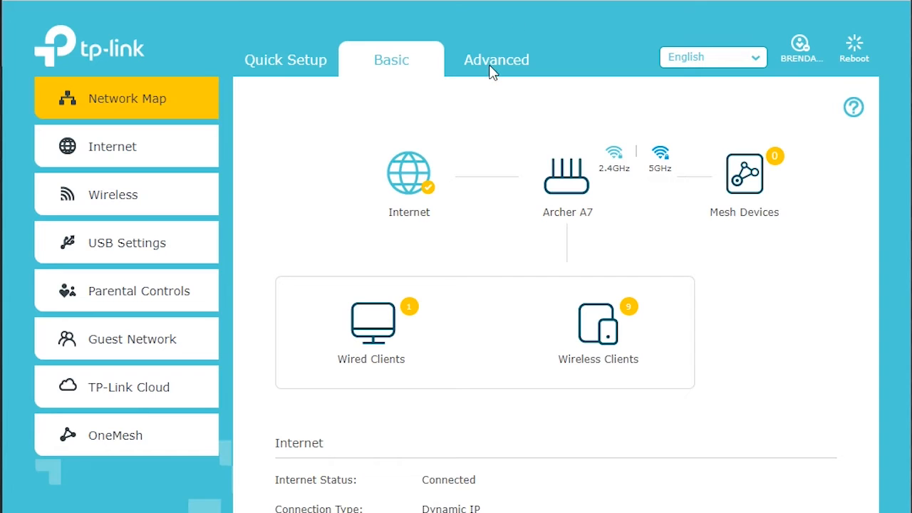
mouse_move(539, 60)
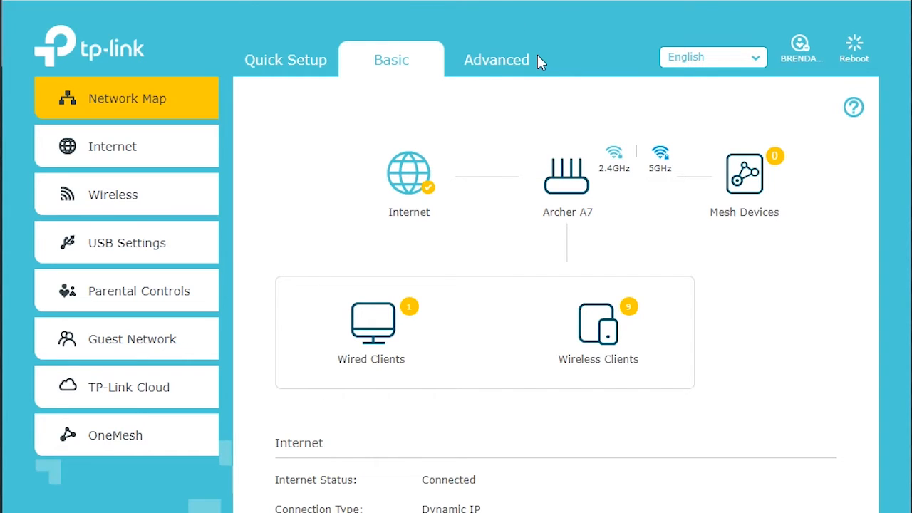
Step: Go to Advanced and expand the Network section listing LAN and DHCP Server
left_click(496, 60)
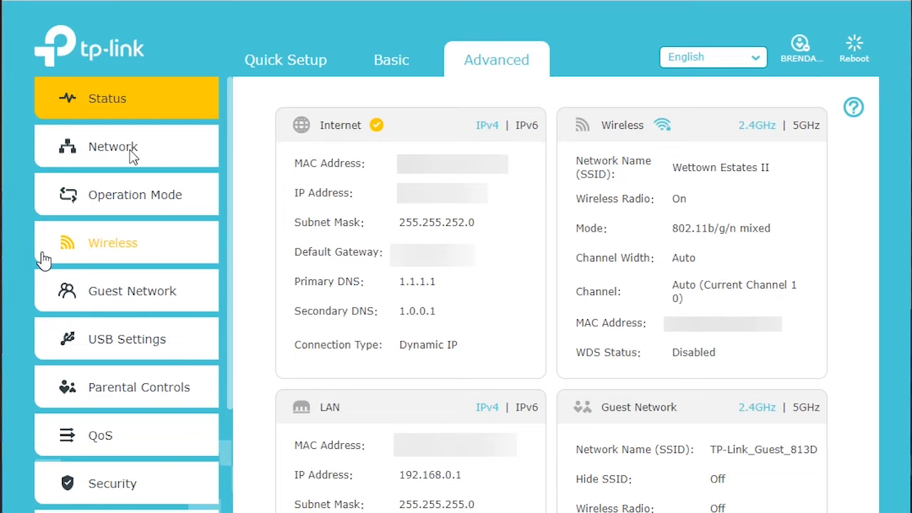
left_click(113, 146)
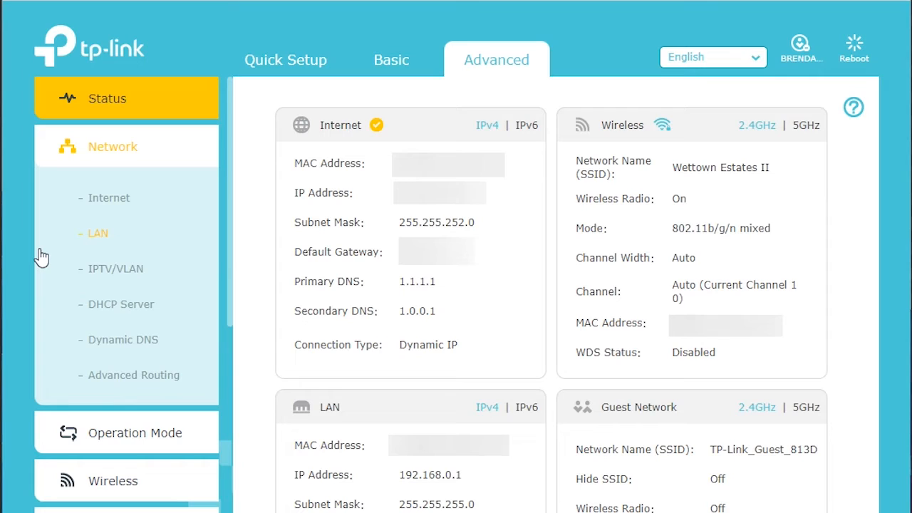
mouse_move(359, 184)
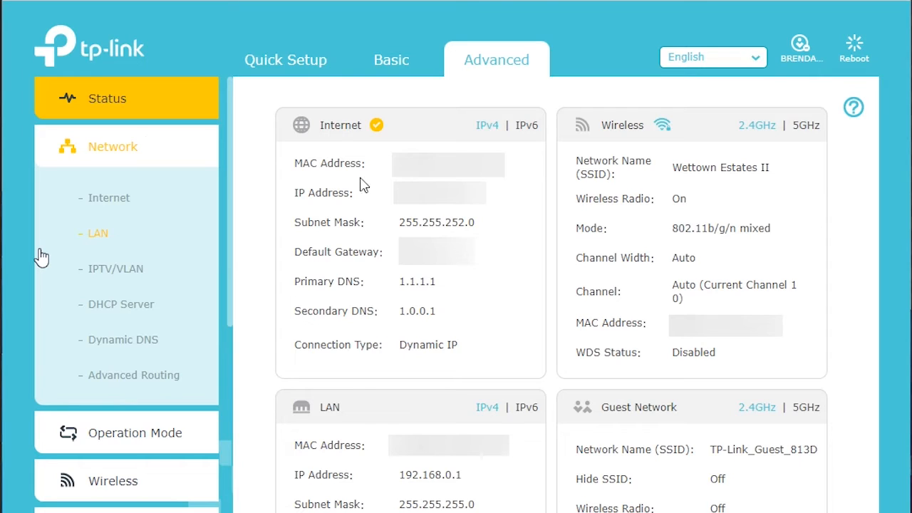
mouse_move(137, 338)
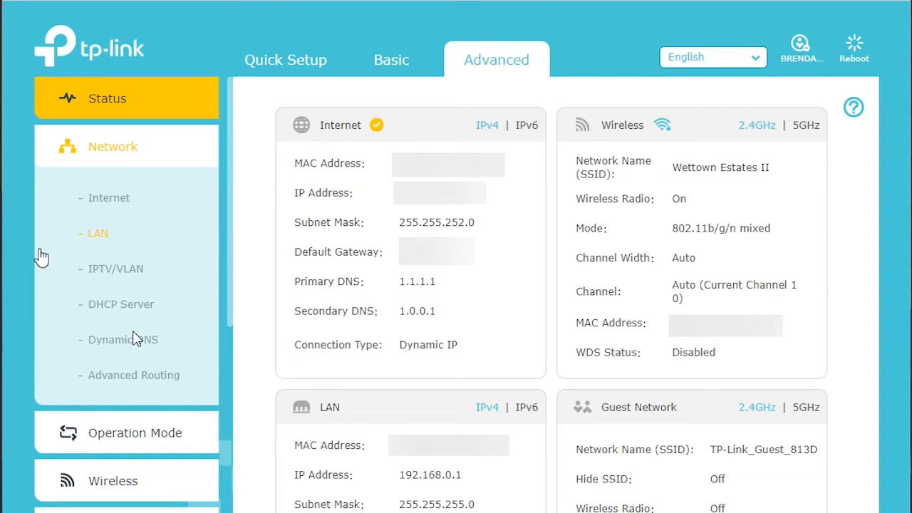
mouse_move(122, 317)
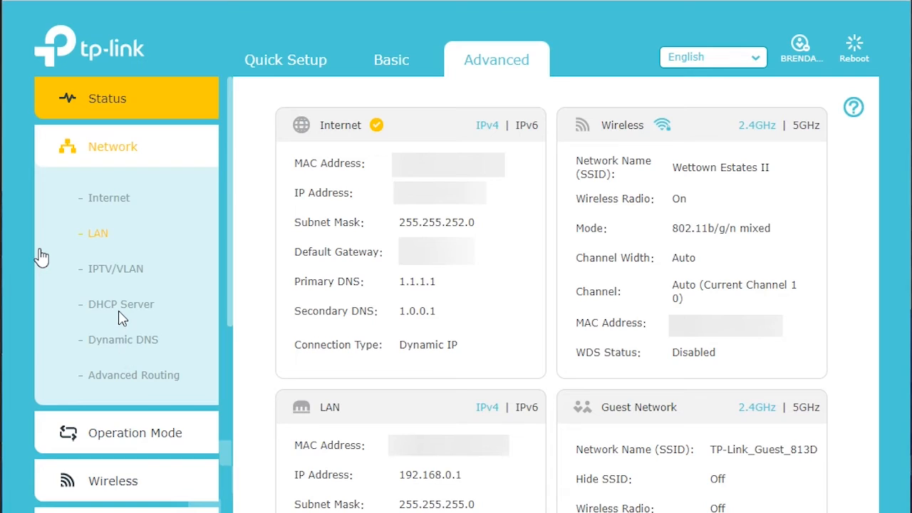
mouse_move(101, 309)
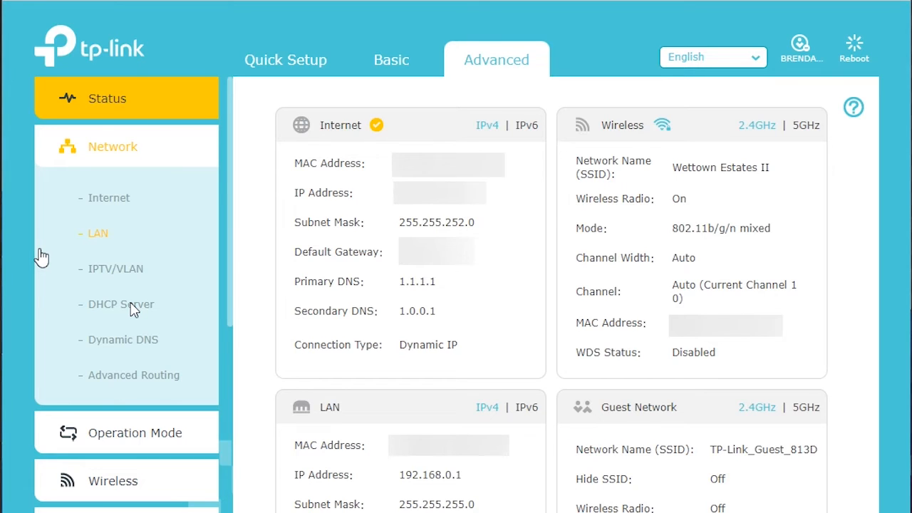
Step: Show DHCP Server settings: DHCP enabled, pool 192.168.0.100–192.168.0.249, 120-minute lease
left_click(120, 305)
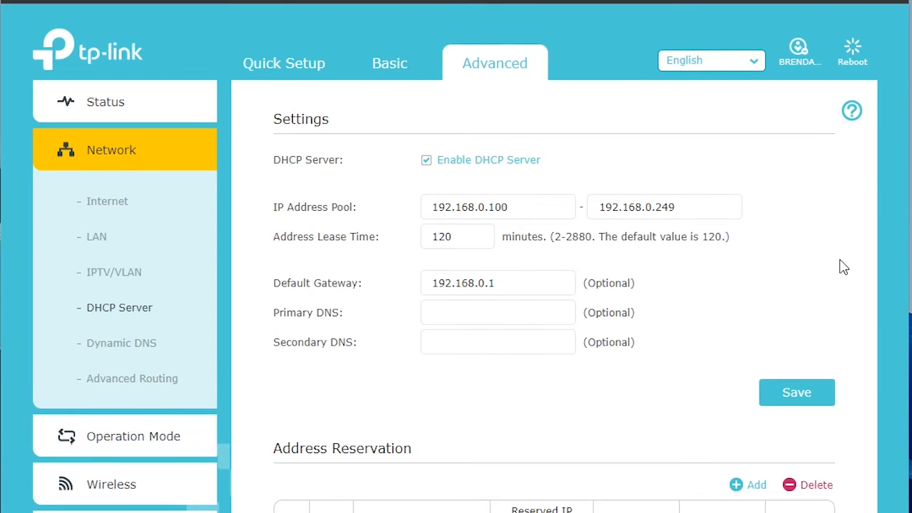
mouse_move(811, 267)
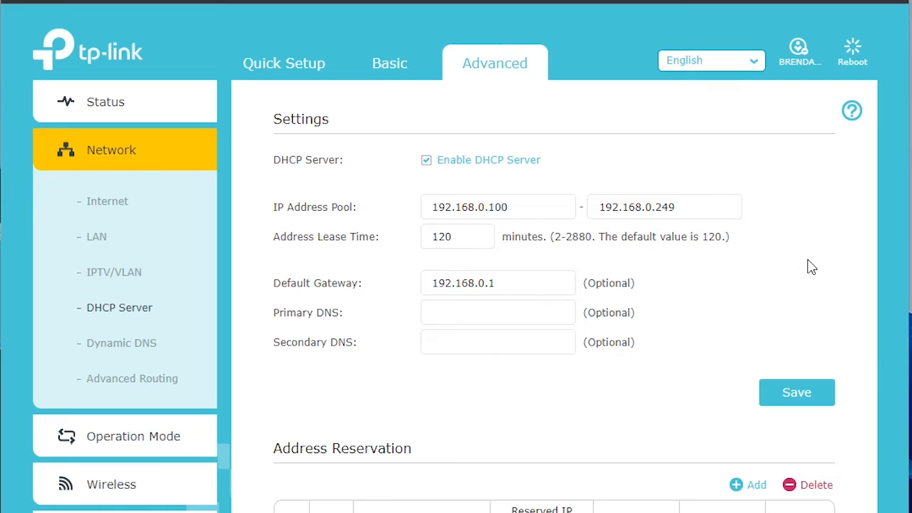
mouse_move(744, 282)
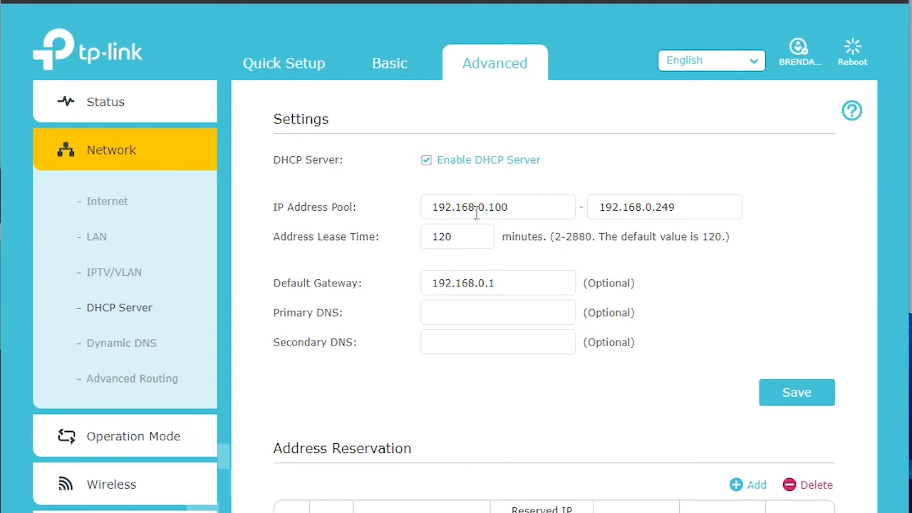
mouse_move(397, 174)
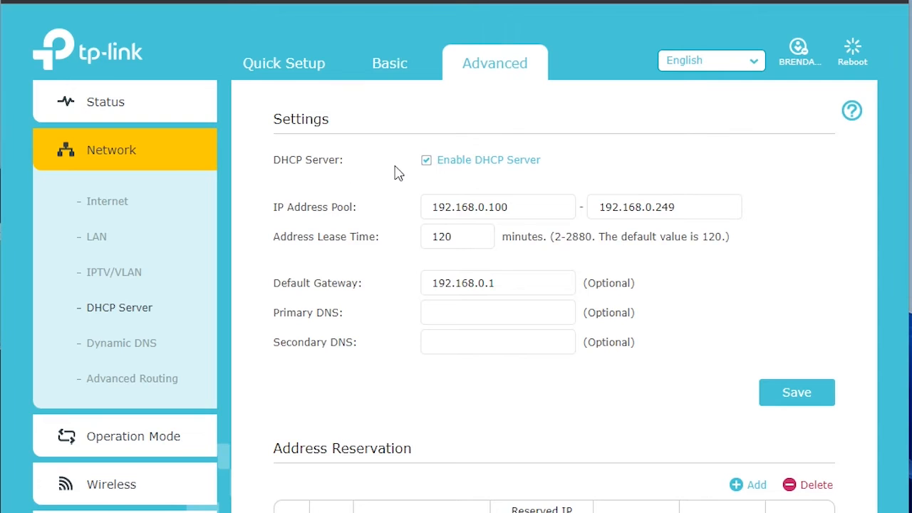
mouse_move(364, 174)
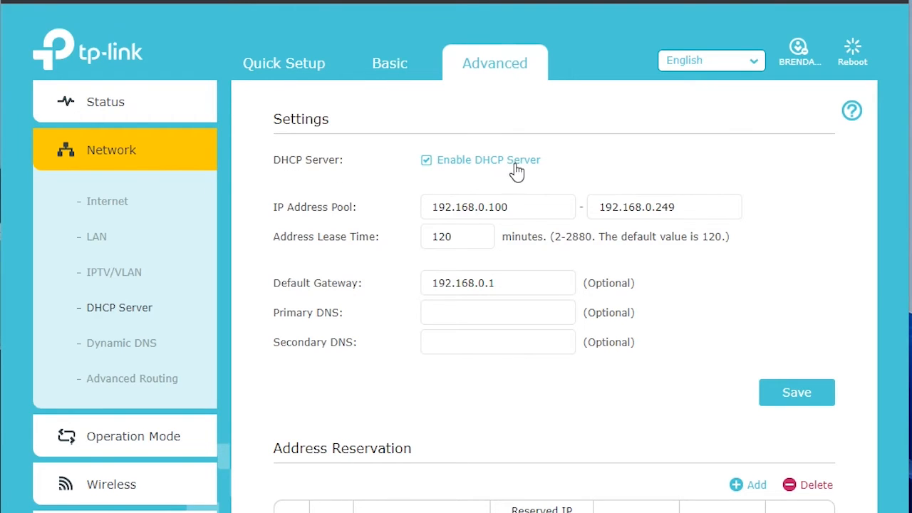
mouse_move(436, 173)
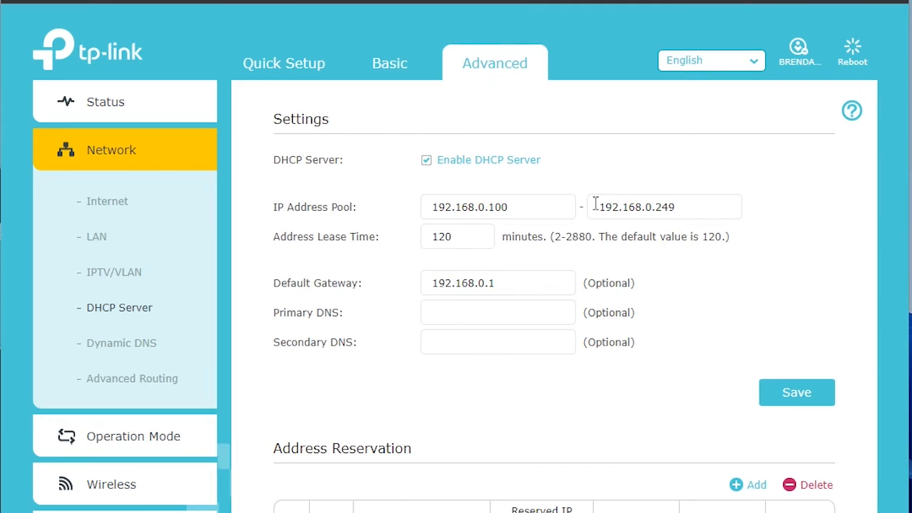
mouse_move(774, 200)
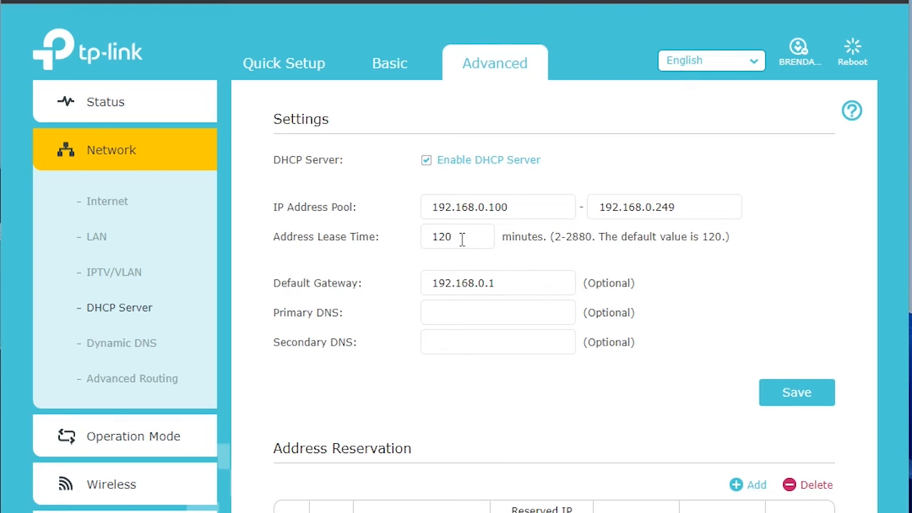
mouse_move(690, 275)
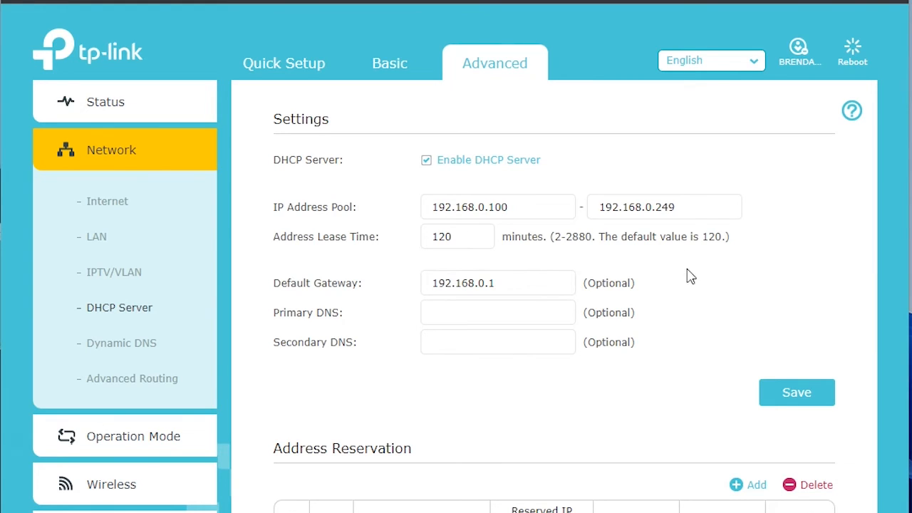
Step: Scroll down to the empty Address Reservation table and DHCP Client List
scroll("down", 3)
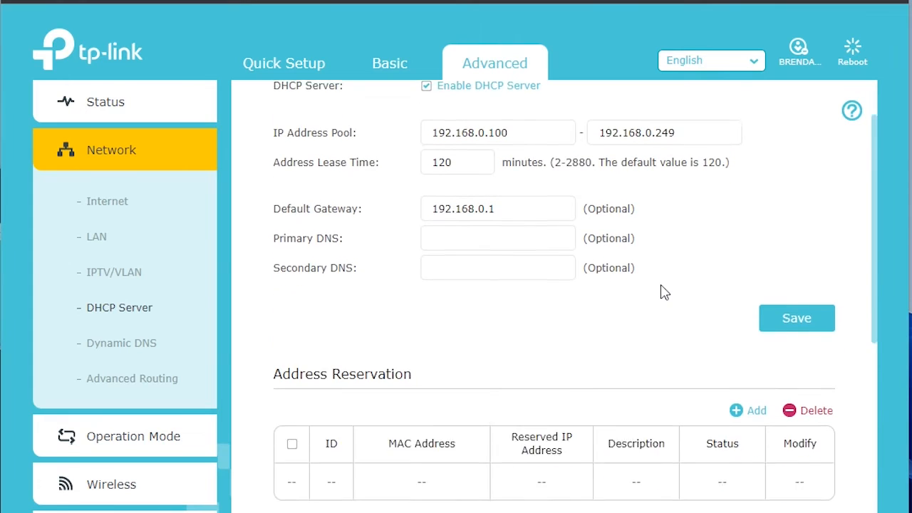
scroll("down", 3)
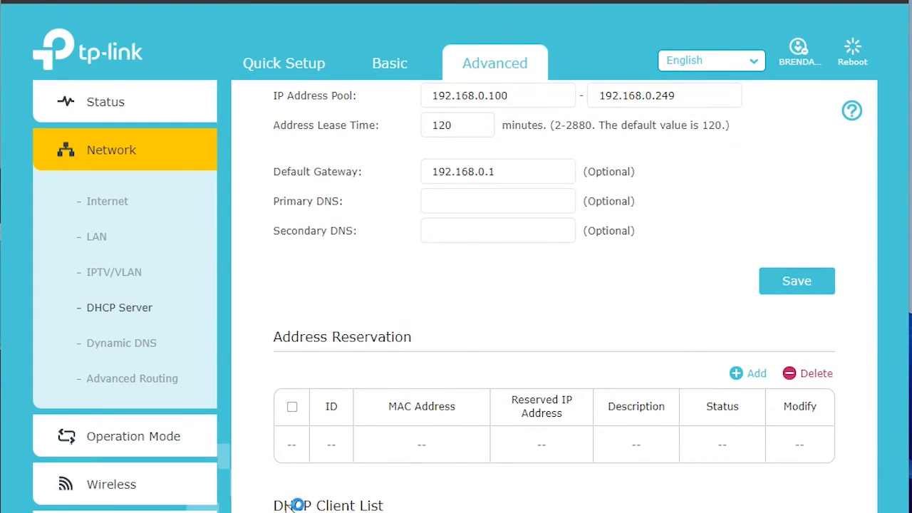